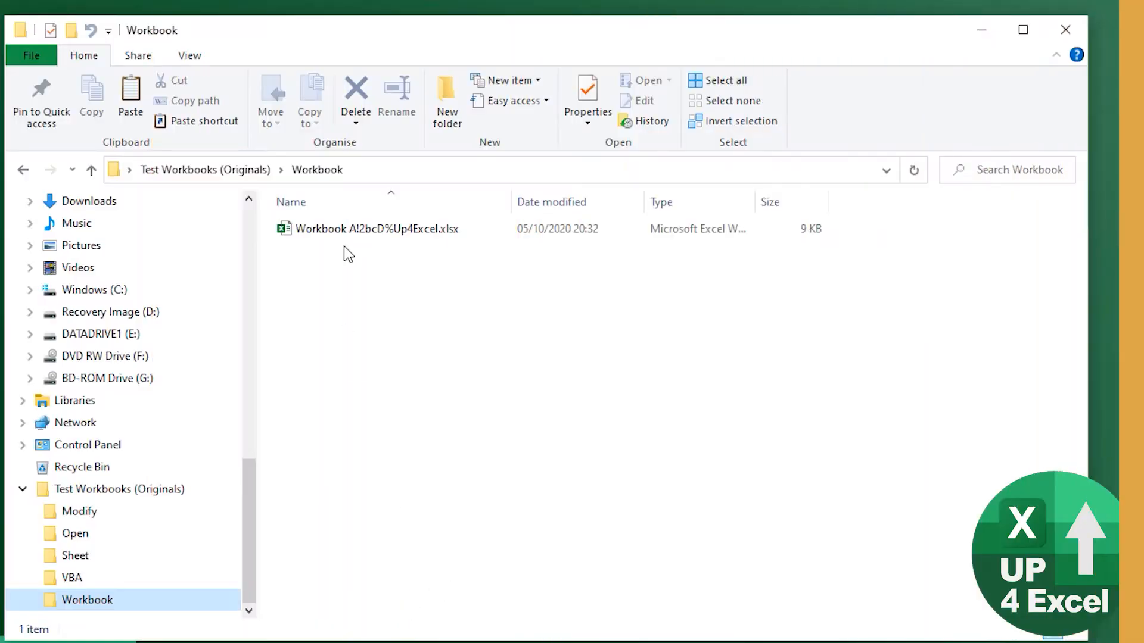
- Open the workbook in Microsoft Excel
click(377, 229)
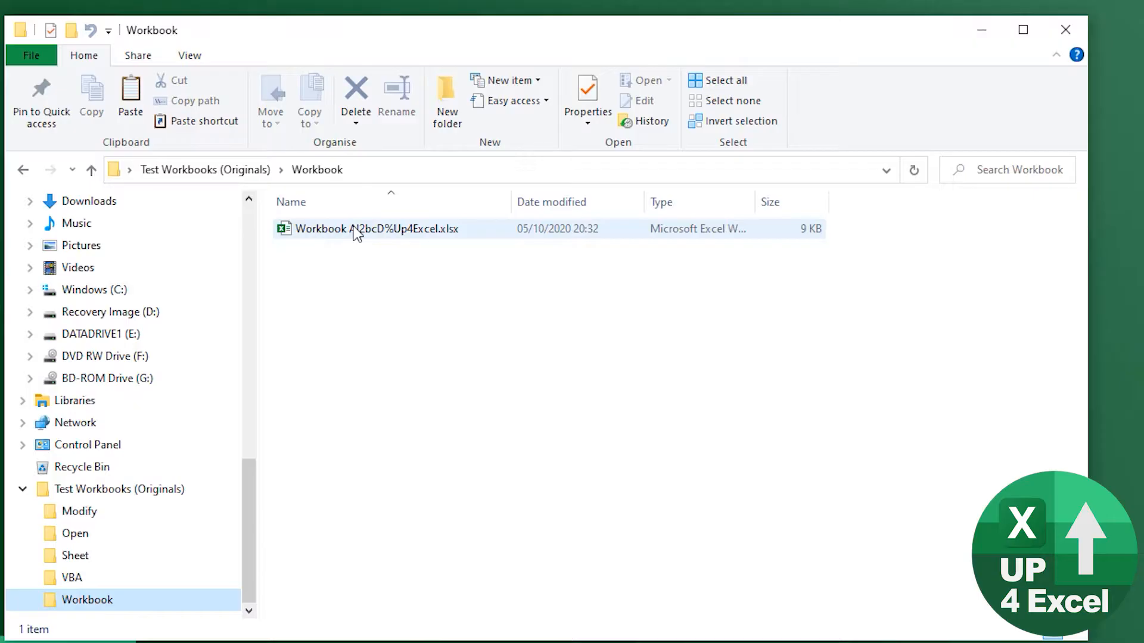
mouse_move(376, 229)
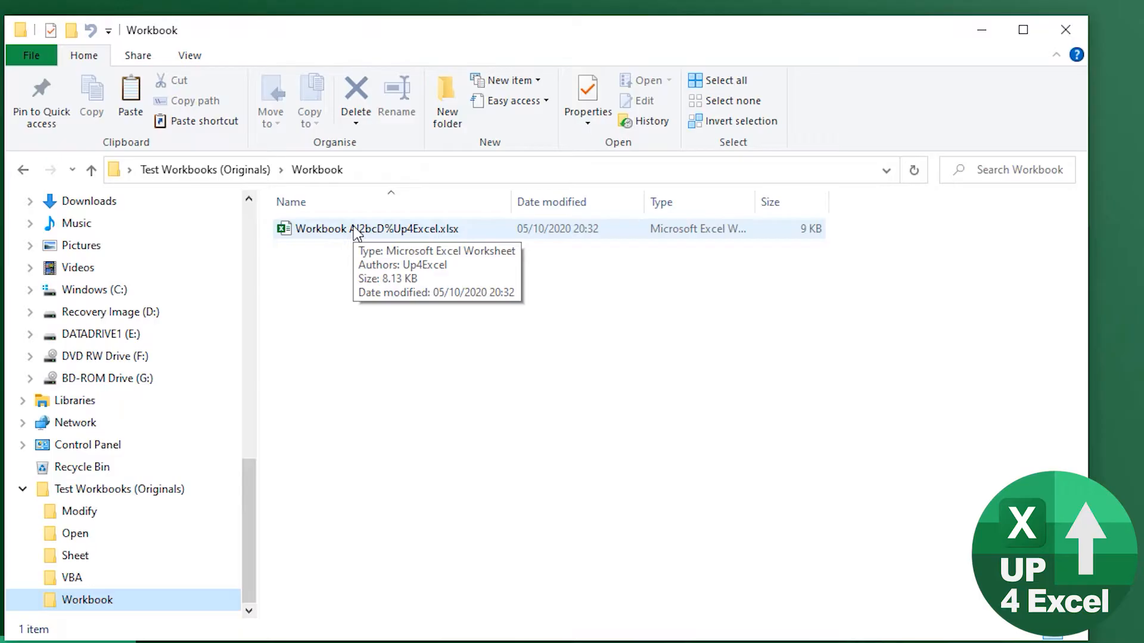
double_click(376, 228)
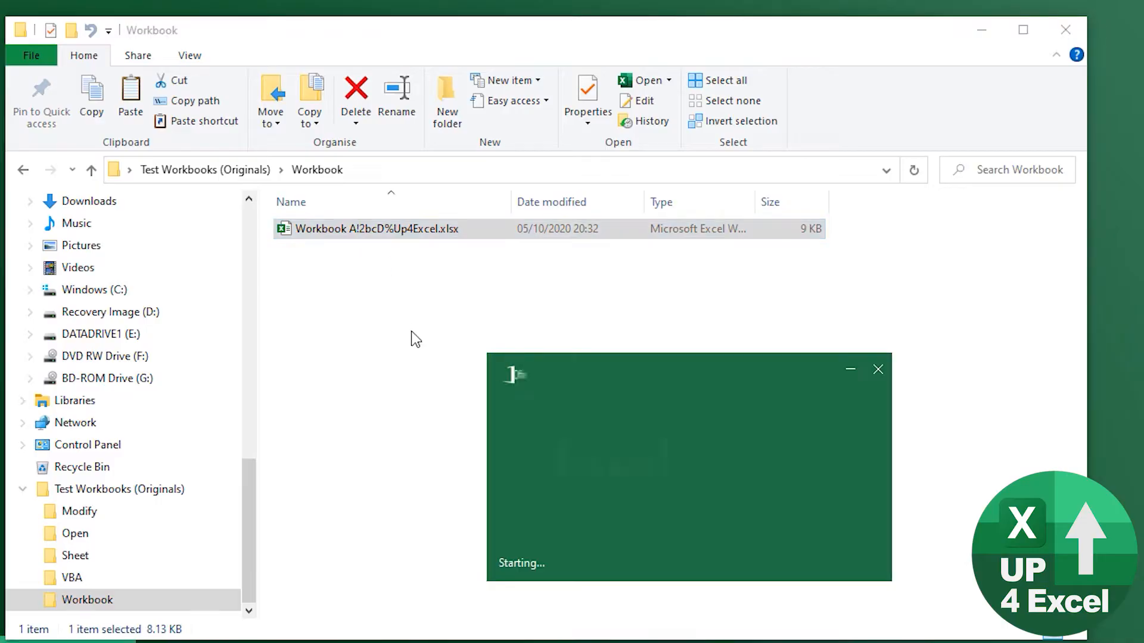
double_click(377, 228)
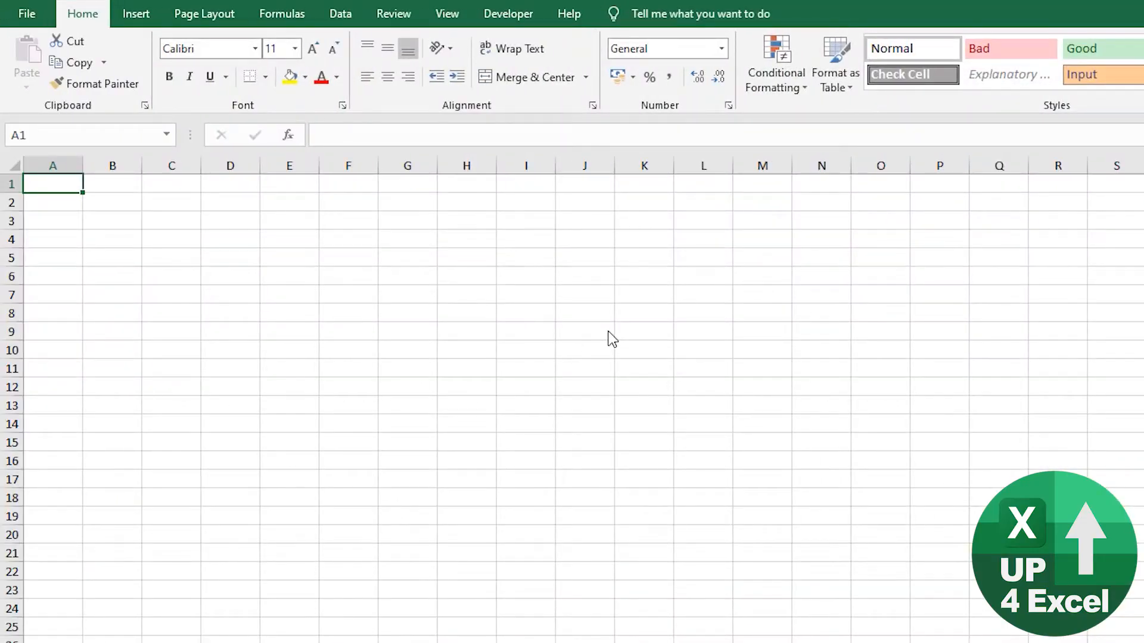
- Try Review > Protect Workbook, confirm a password is required, and cancel the prompt
click(446, 13)
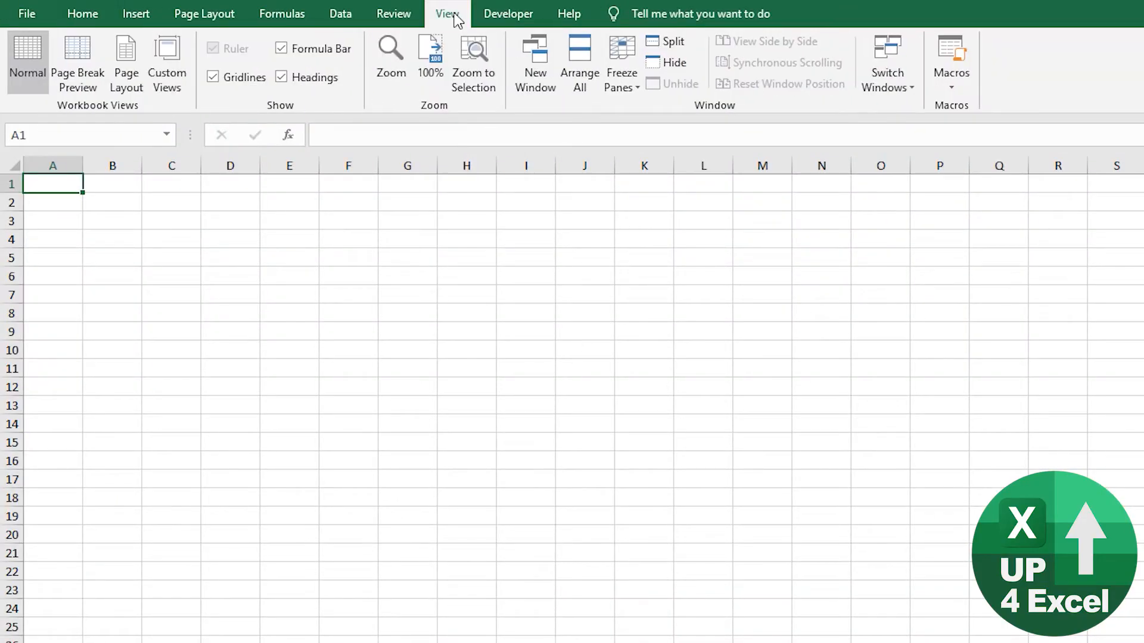
click(393, 13)
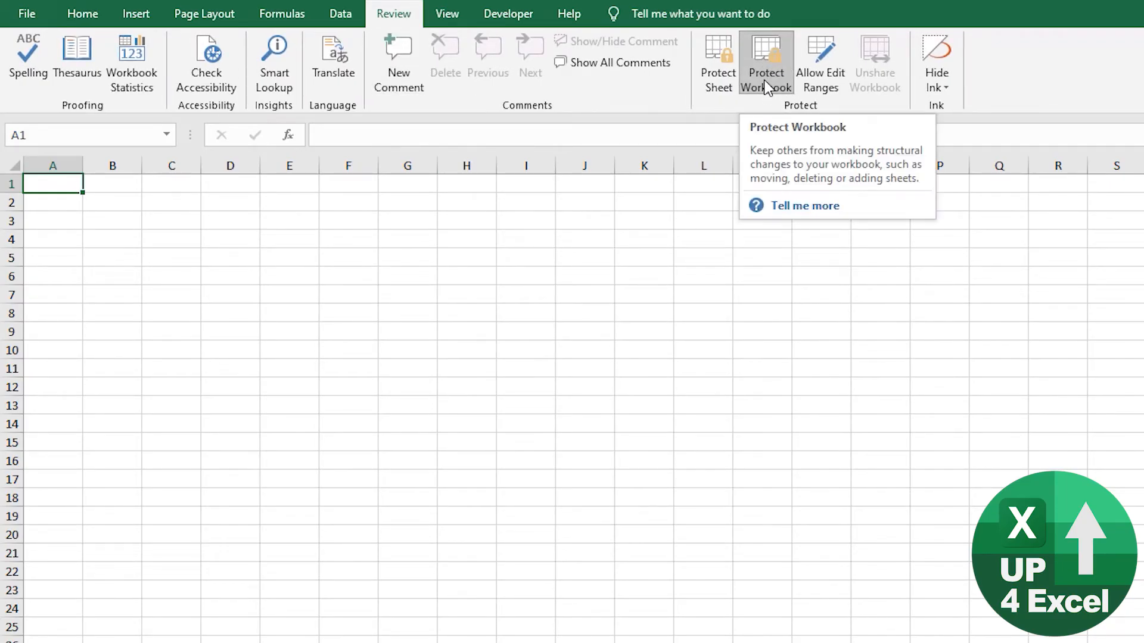
click(765, 64)
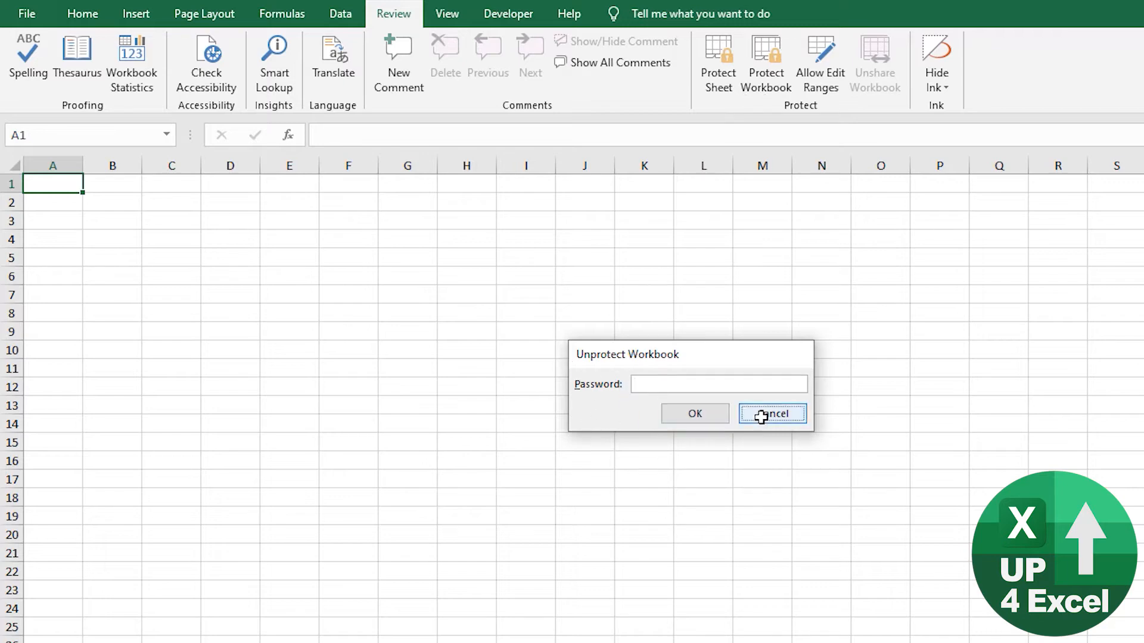
click(771, 413)
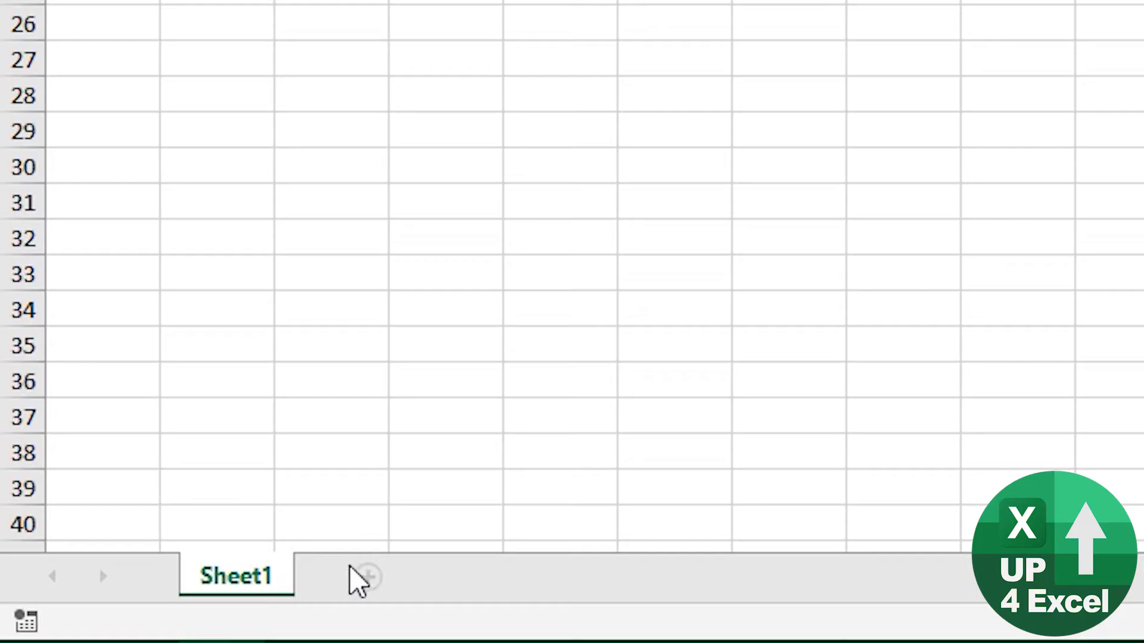
right_click(234, 575)
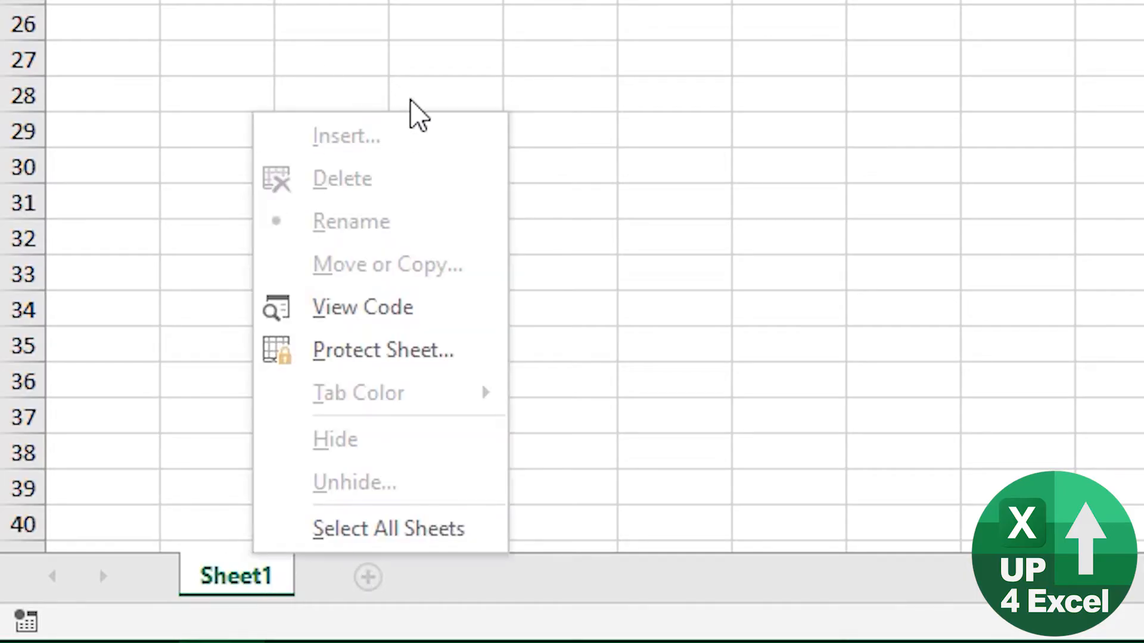
mouse_move(374, 157)
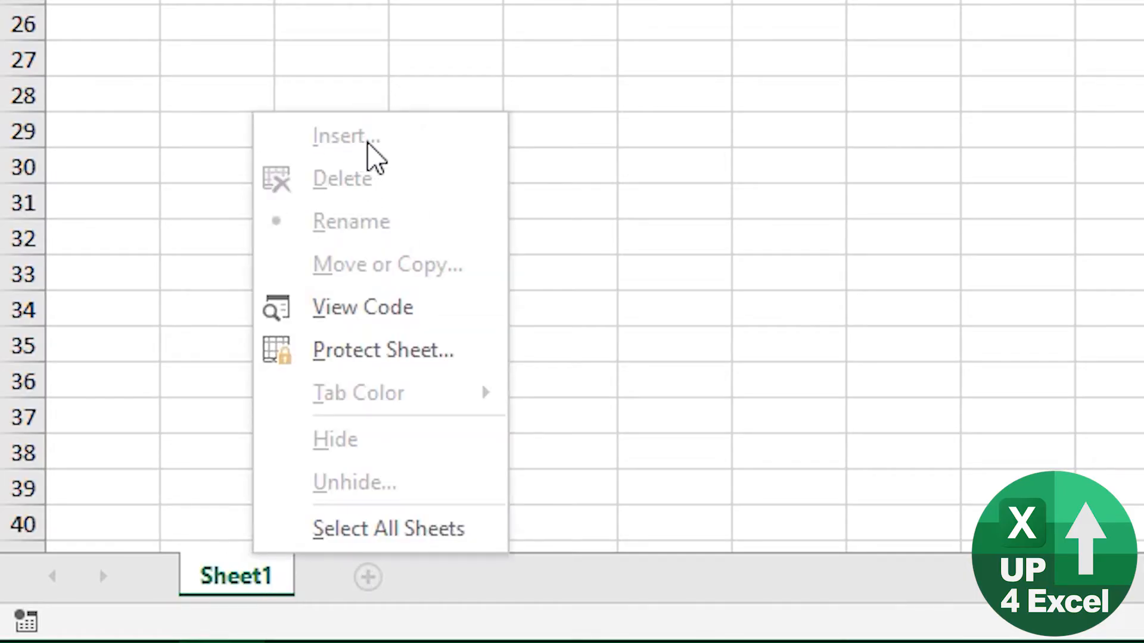
mouse_move(383, 398)
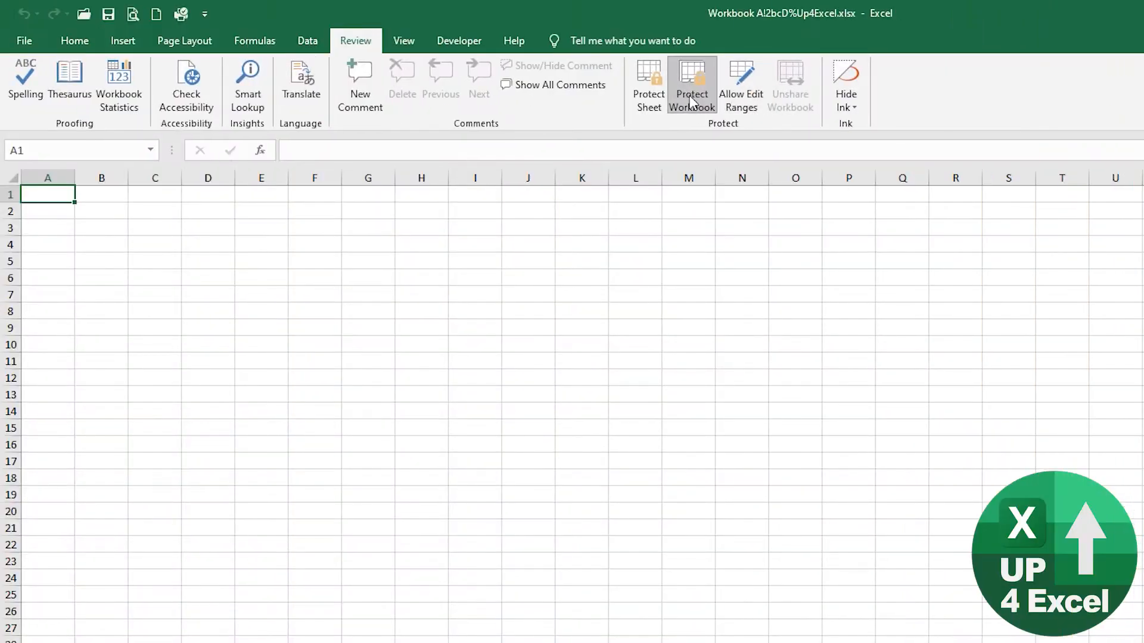
- Reopen the Unprotect Workbook password prompt and cancel it again
click(690, 84)
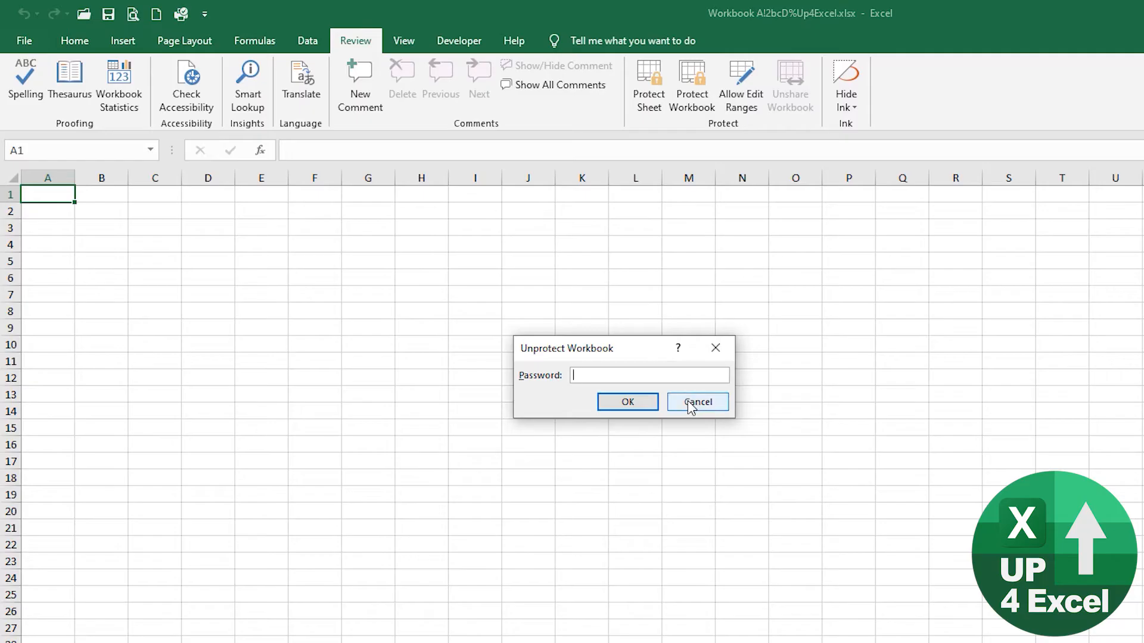
click(696, 402)
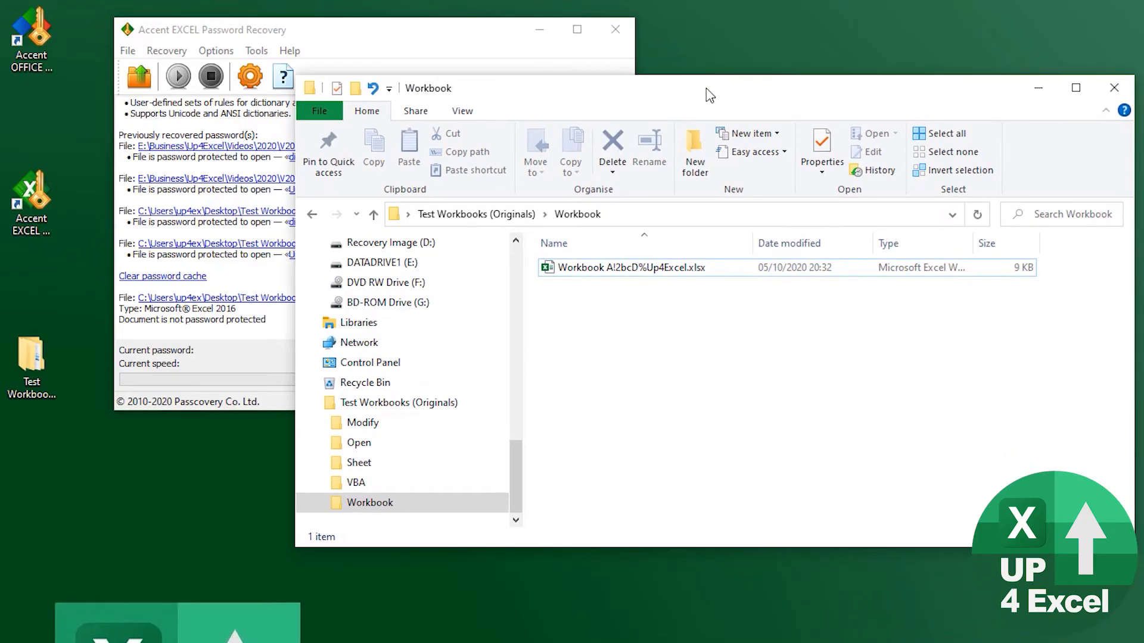
- Start renaming the workbook file, replacing the .xlsx extension with .zip
click(630, 267)
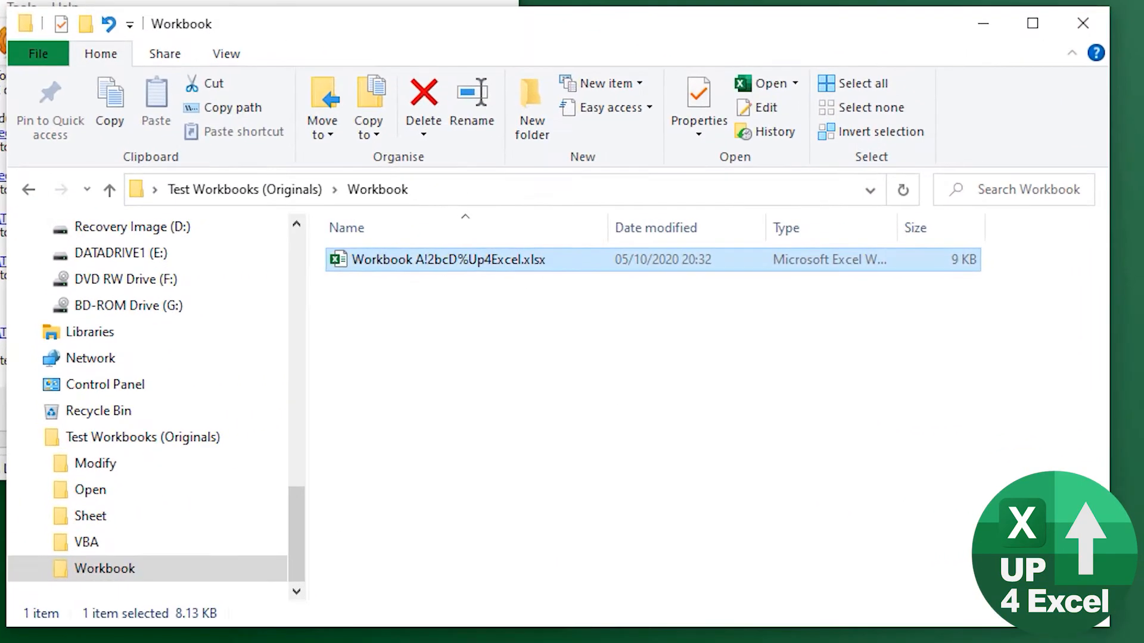
key(f2)
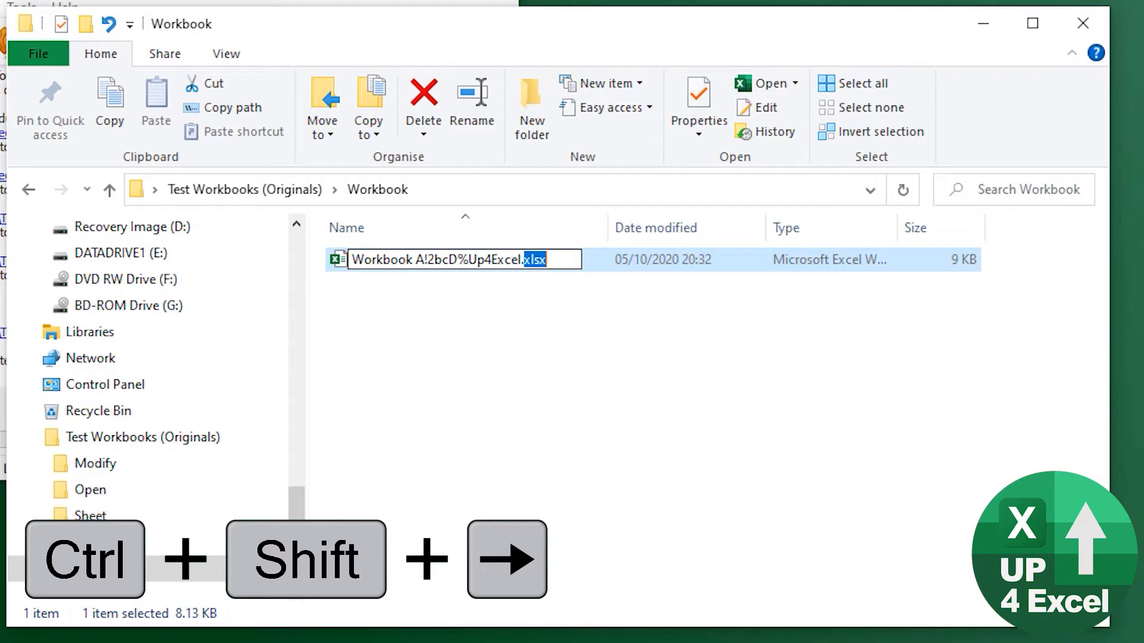
scroll(down, 3)
text(zi)
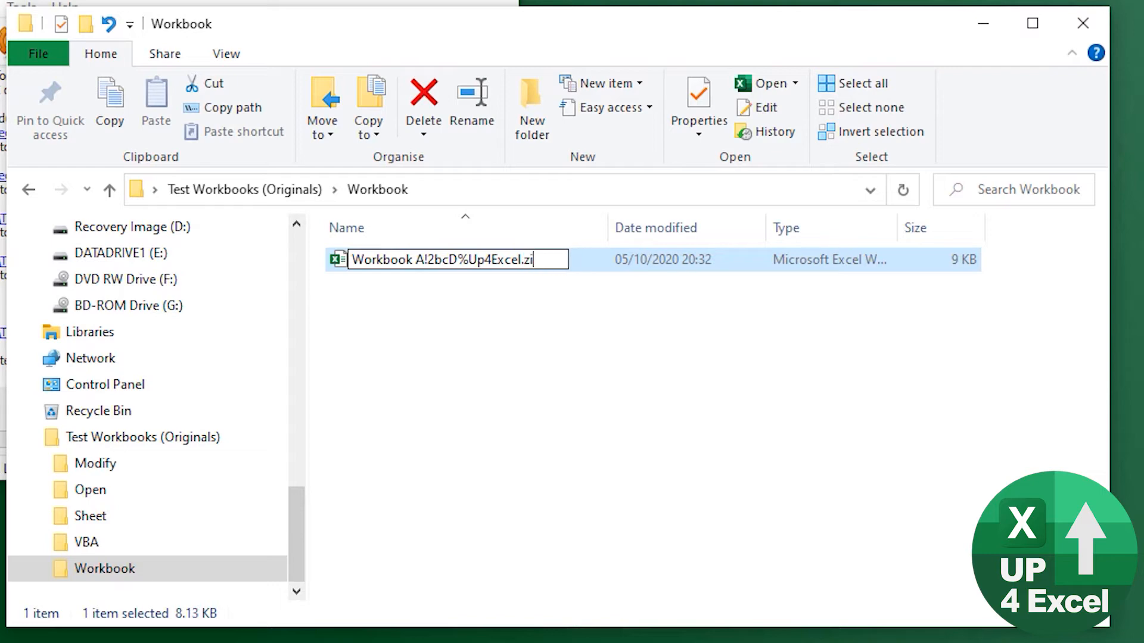
text(p)
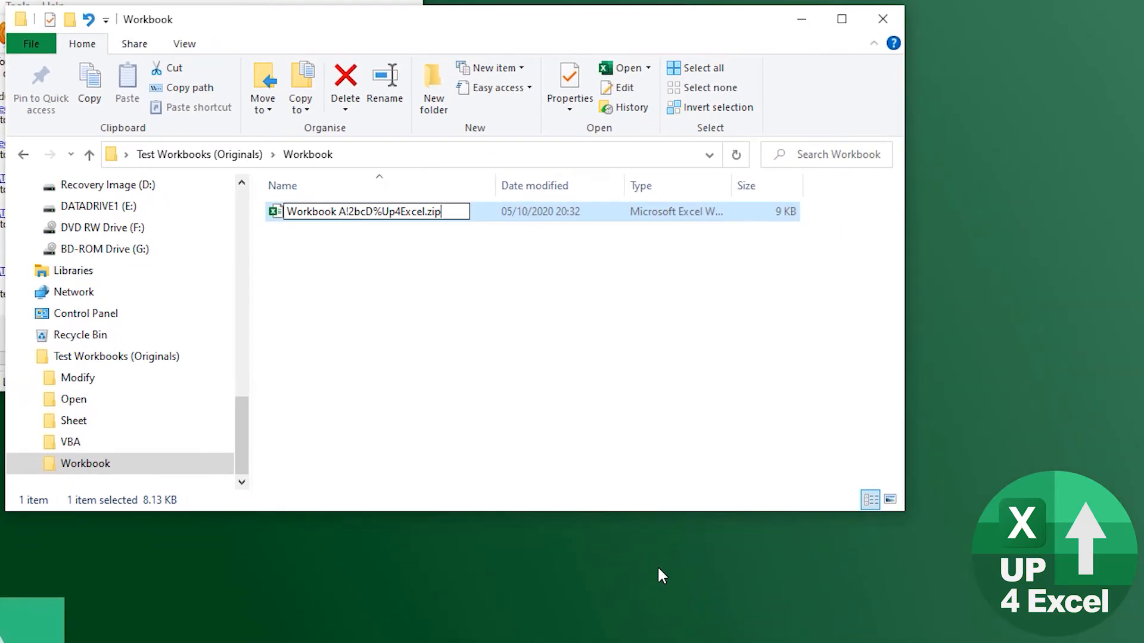
- Confirm the .zip extension change and open the renamed workbook as an archive
key(Enter)
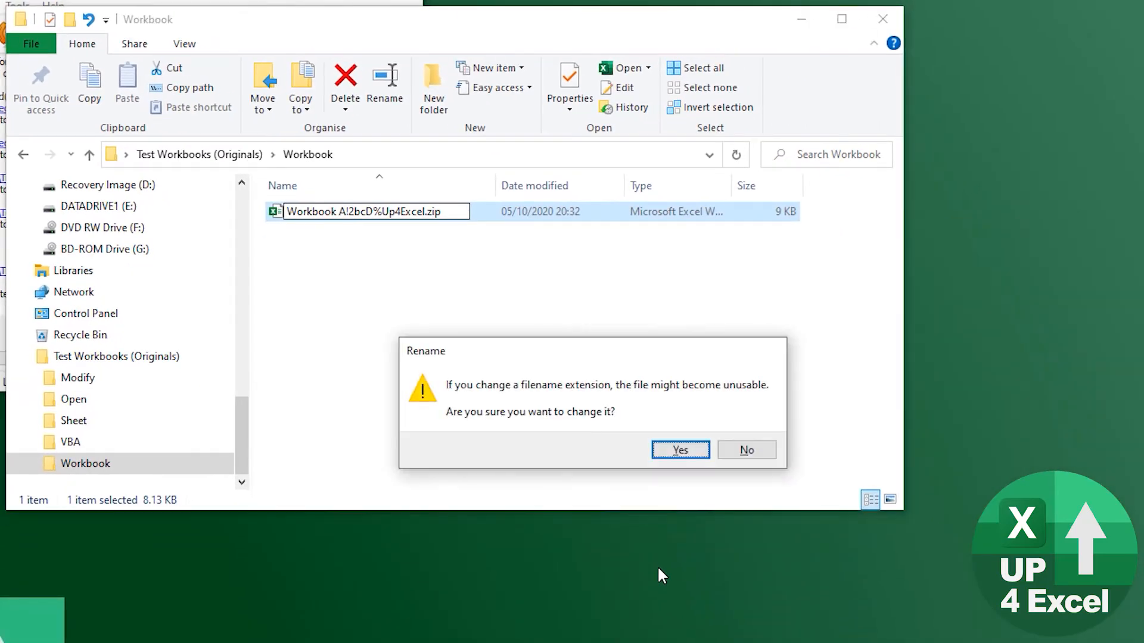
click(679, 449)
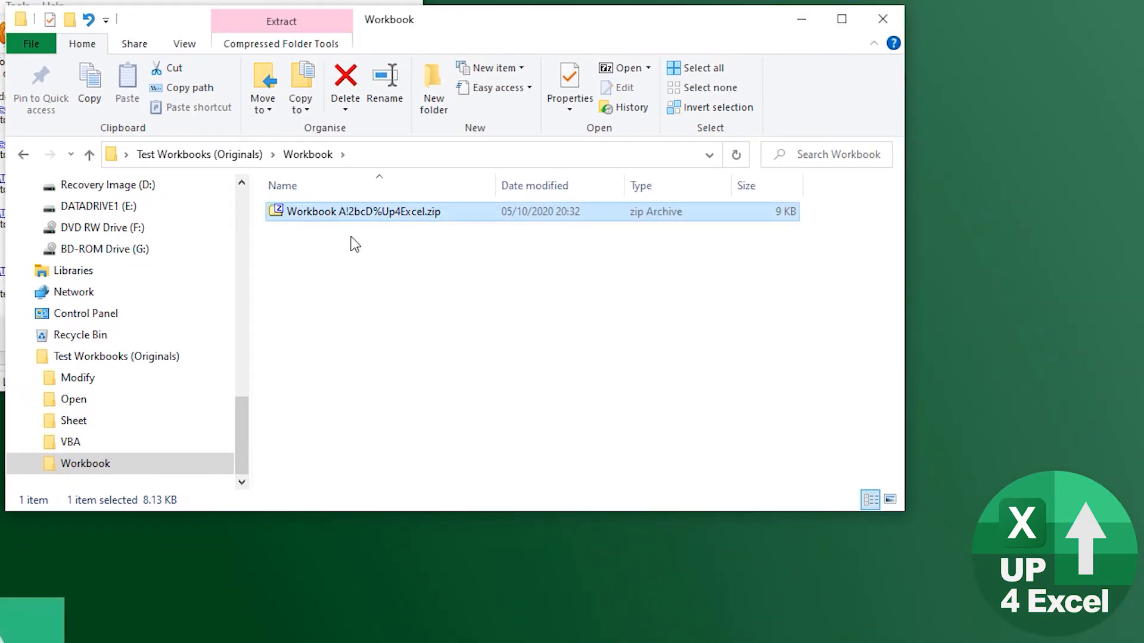
right_click(364, 212)
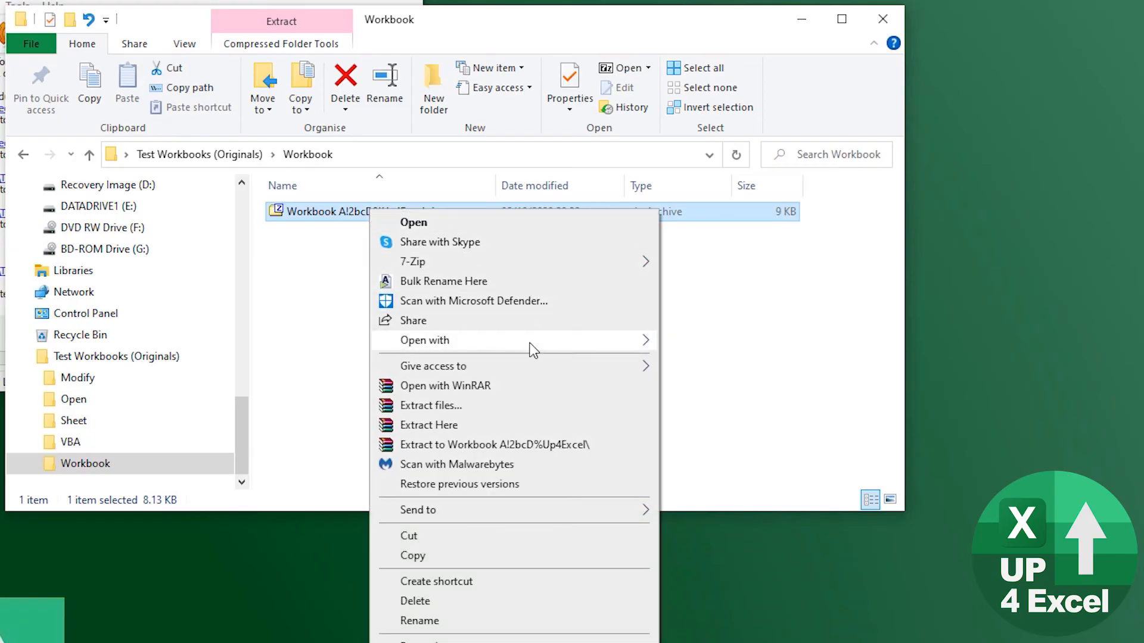
click(413, 222)
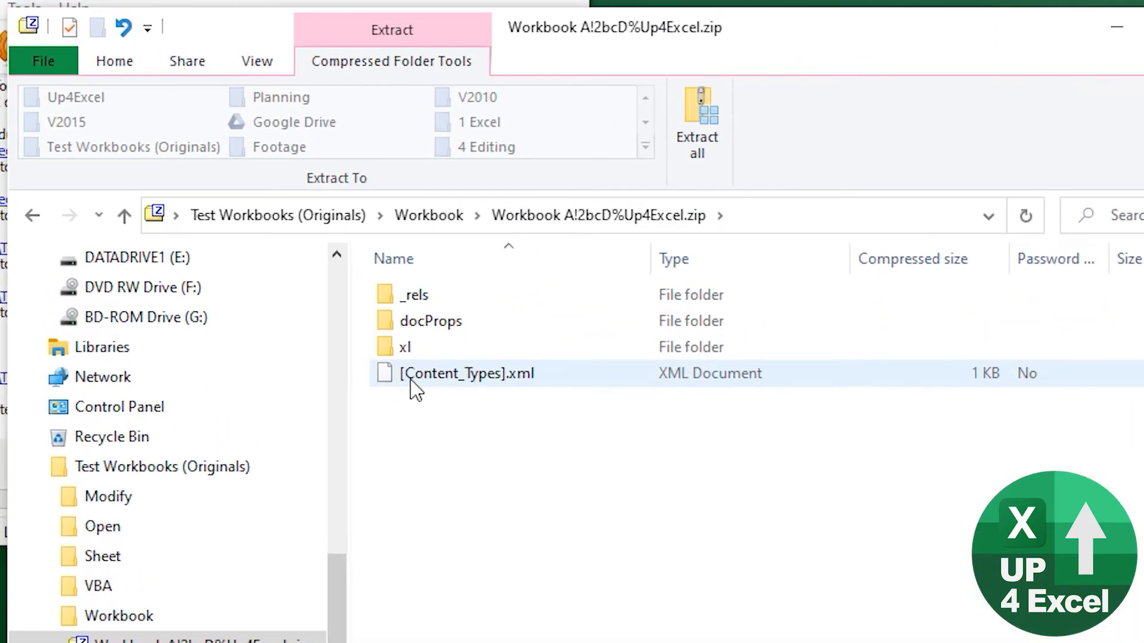
- Go into the archive's xl folder and bring up actions for workbook.xml
click(404, 347)
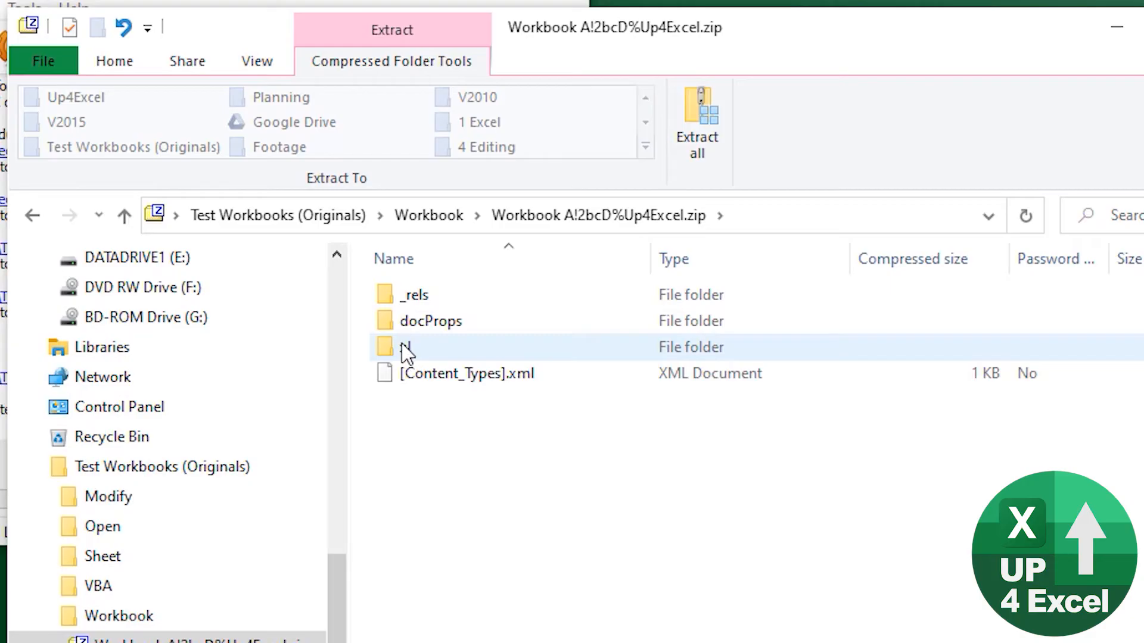
double_click(409, 346)
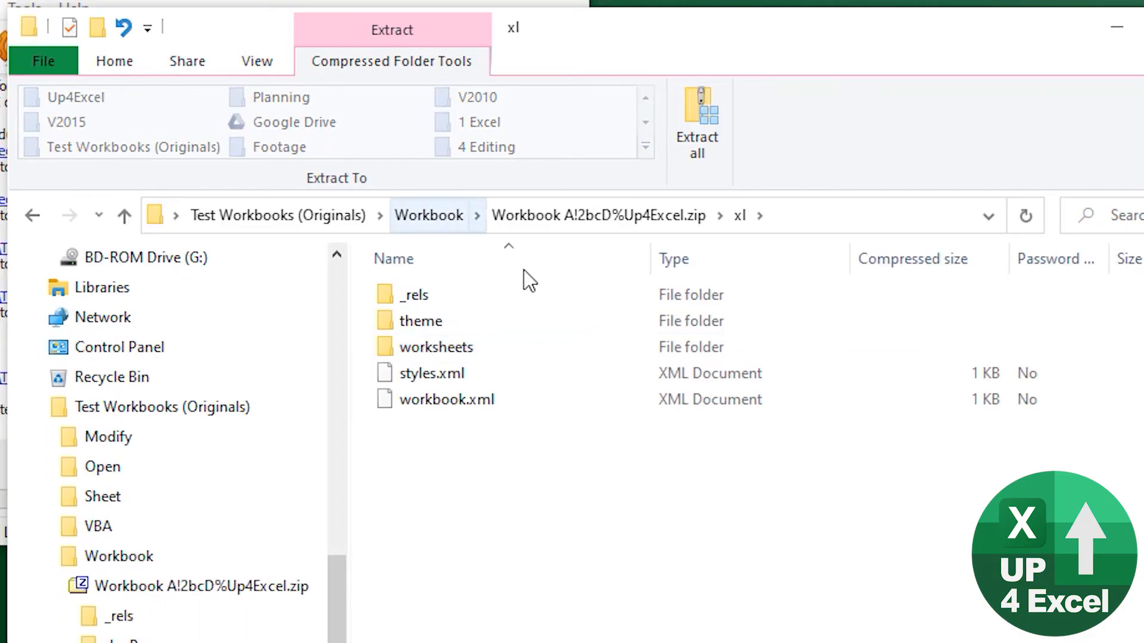
click(446, 399)
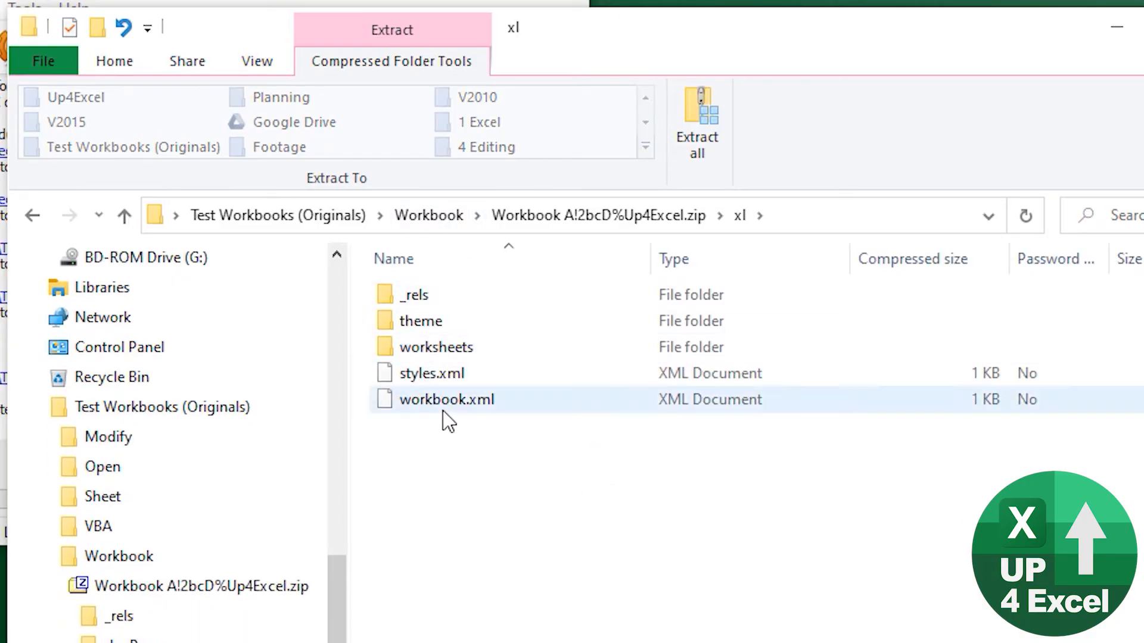
click(436, 347)
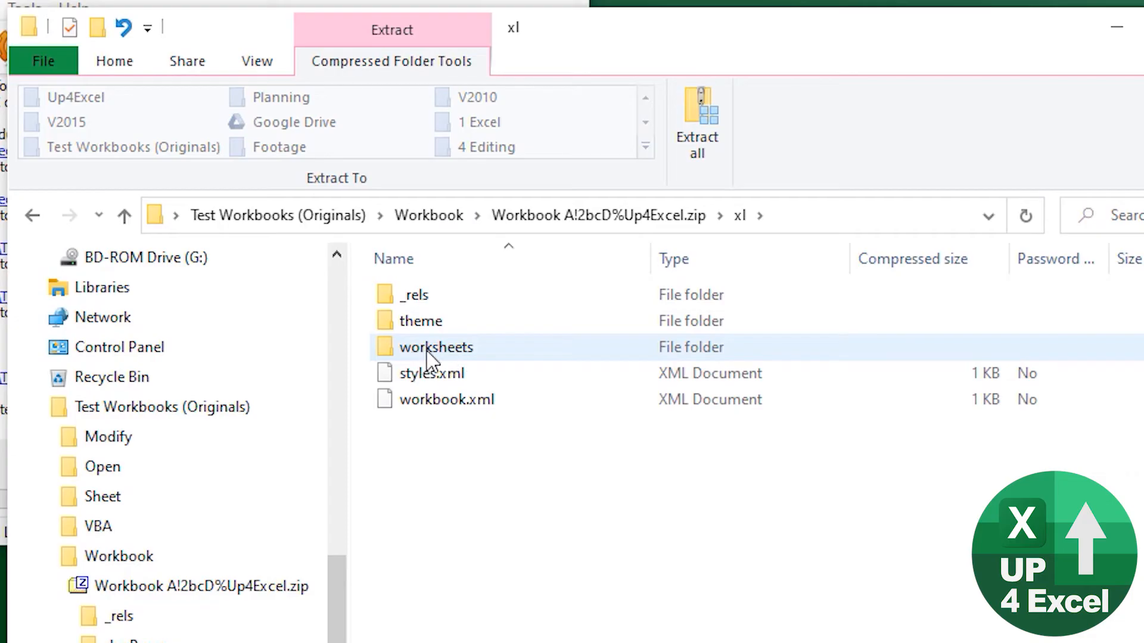
double_click(436, 347)
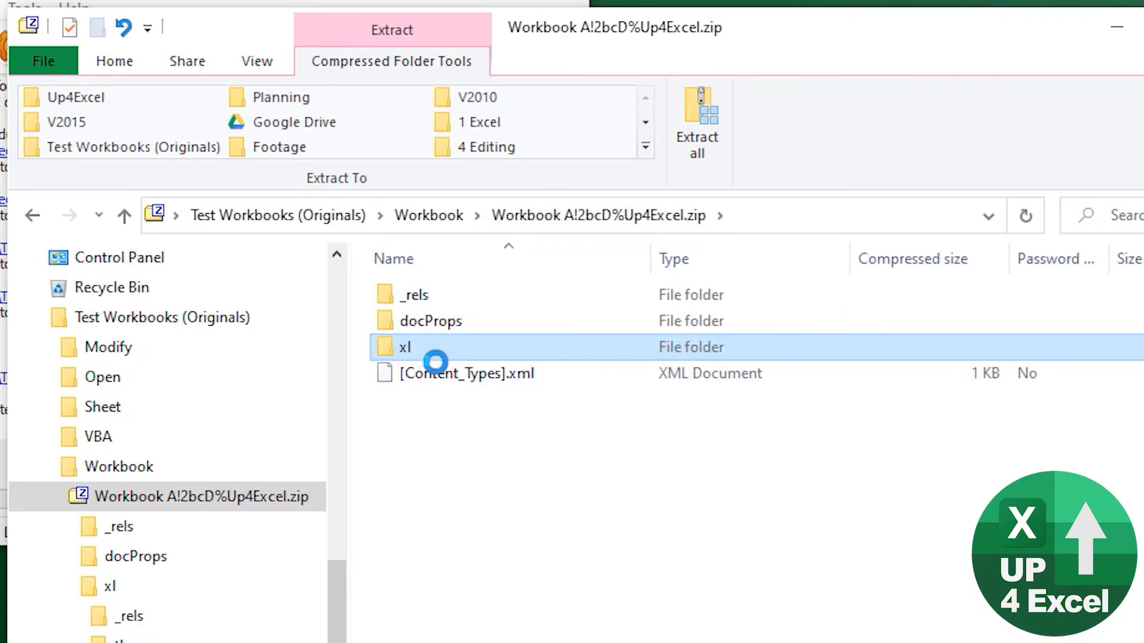
double_click(406, 347)
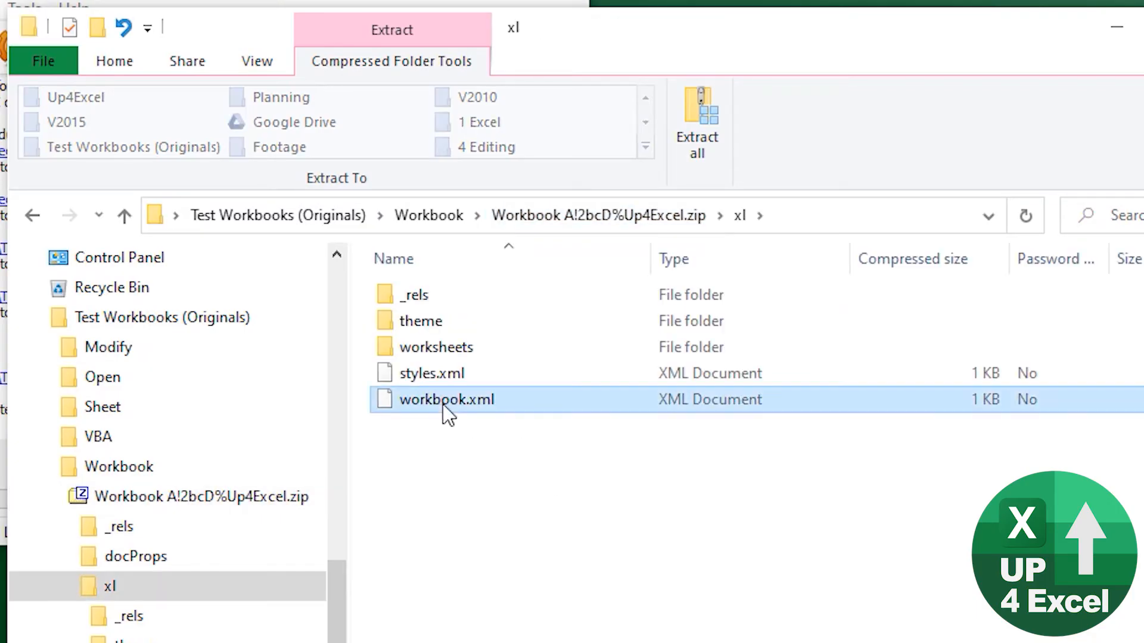
right_click(446, 399)
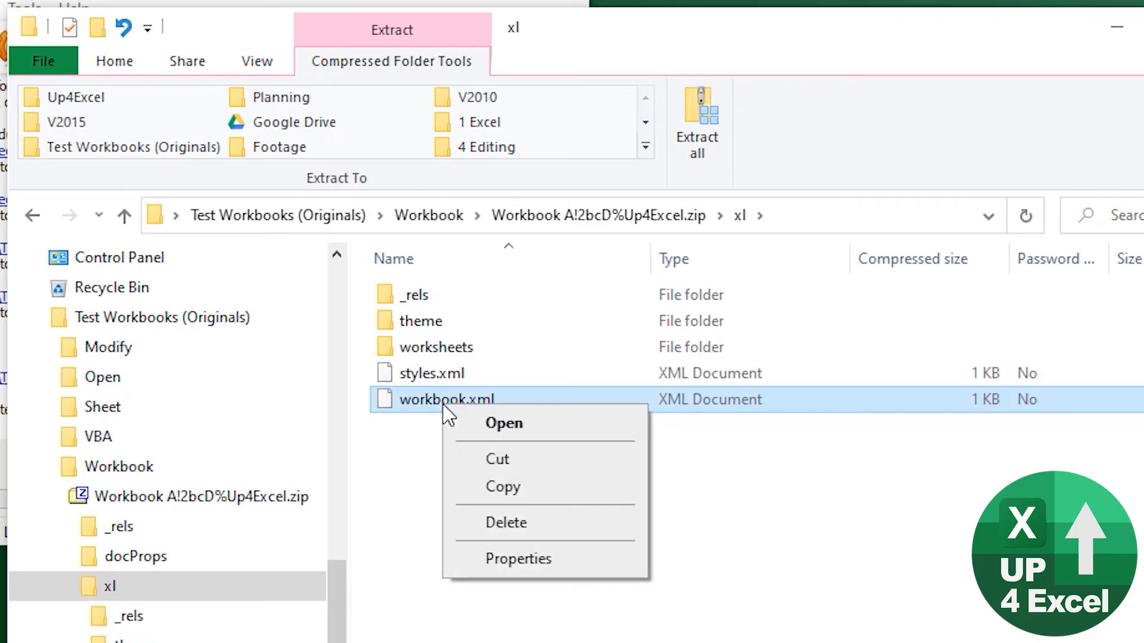
- Open workbook.xml in Notepad and search for 'protect' to find workbookProtection
click(503, 423)
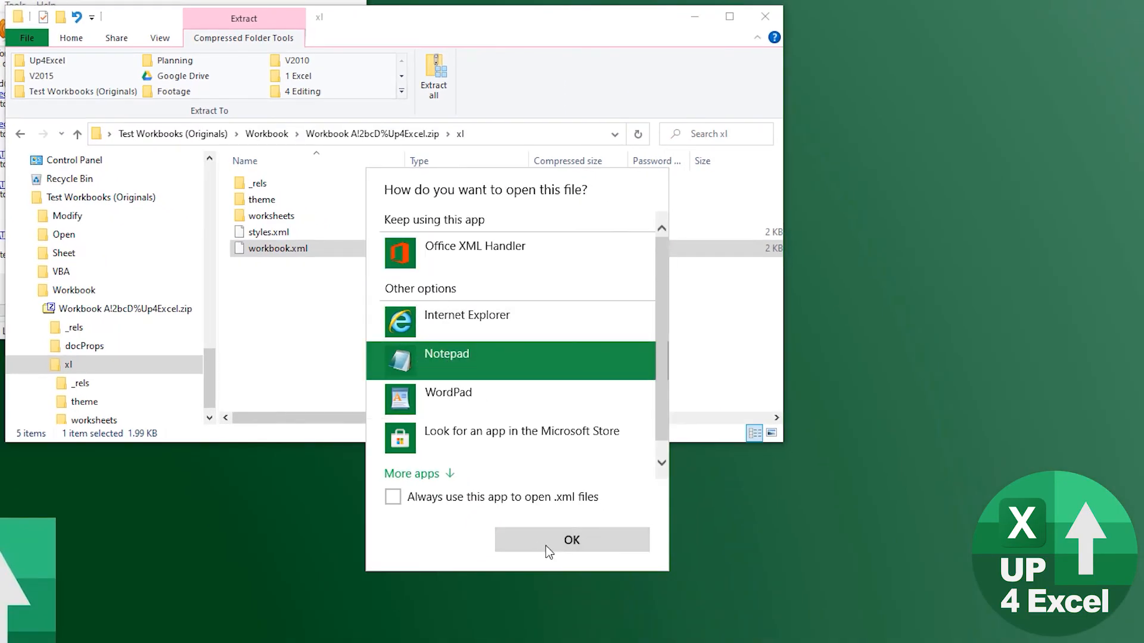
click(571, 540)
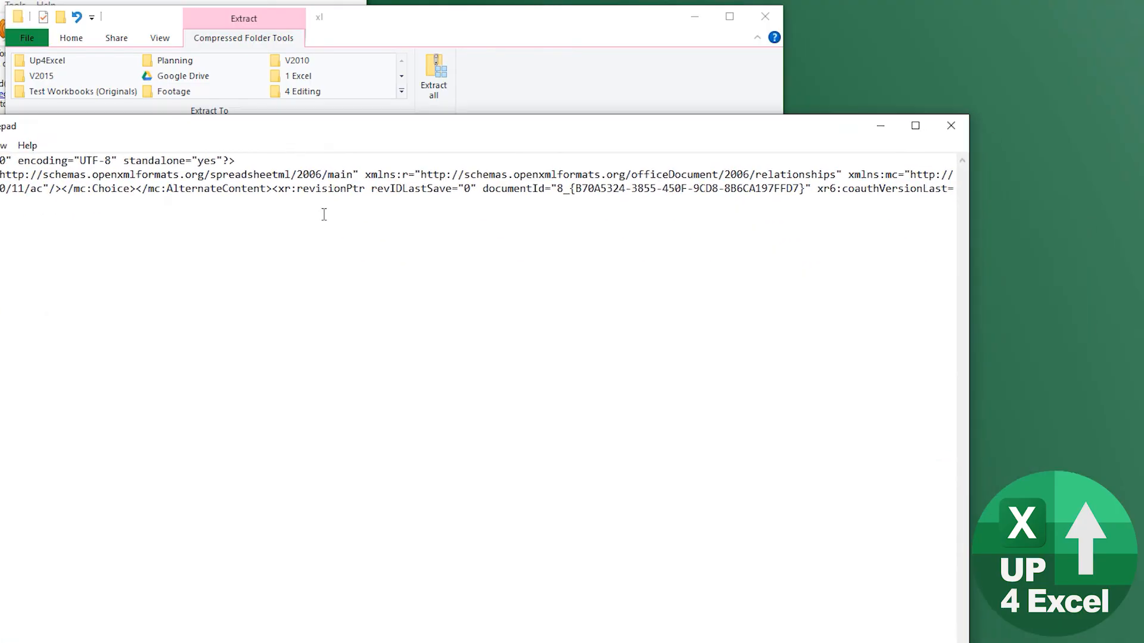
key(ctrl+f)
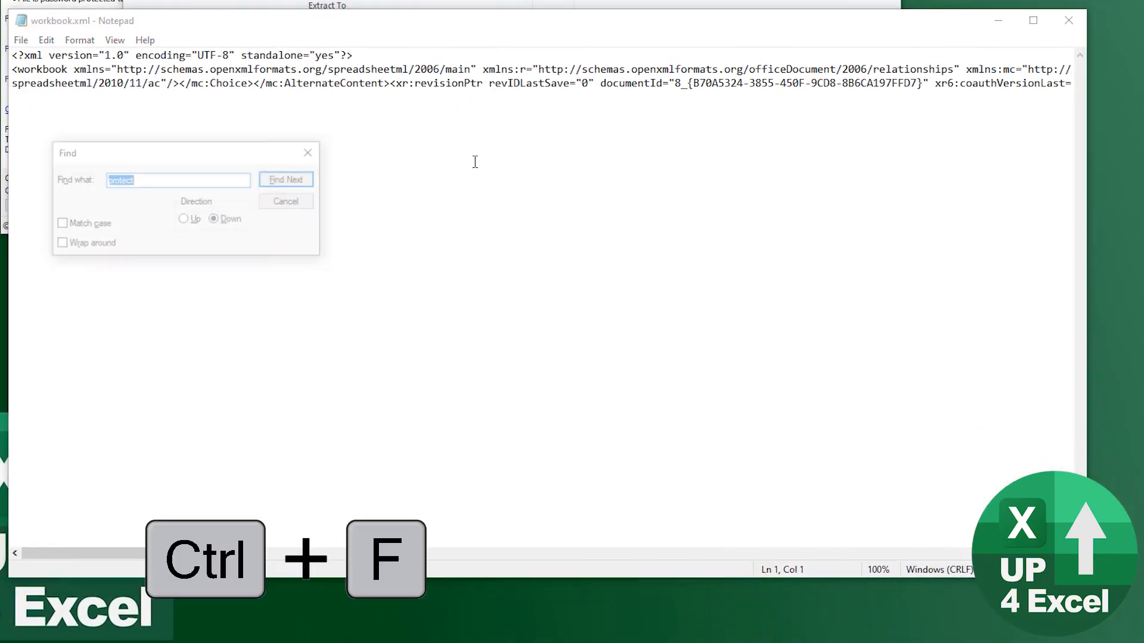
click(290, 180)
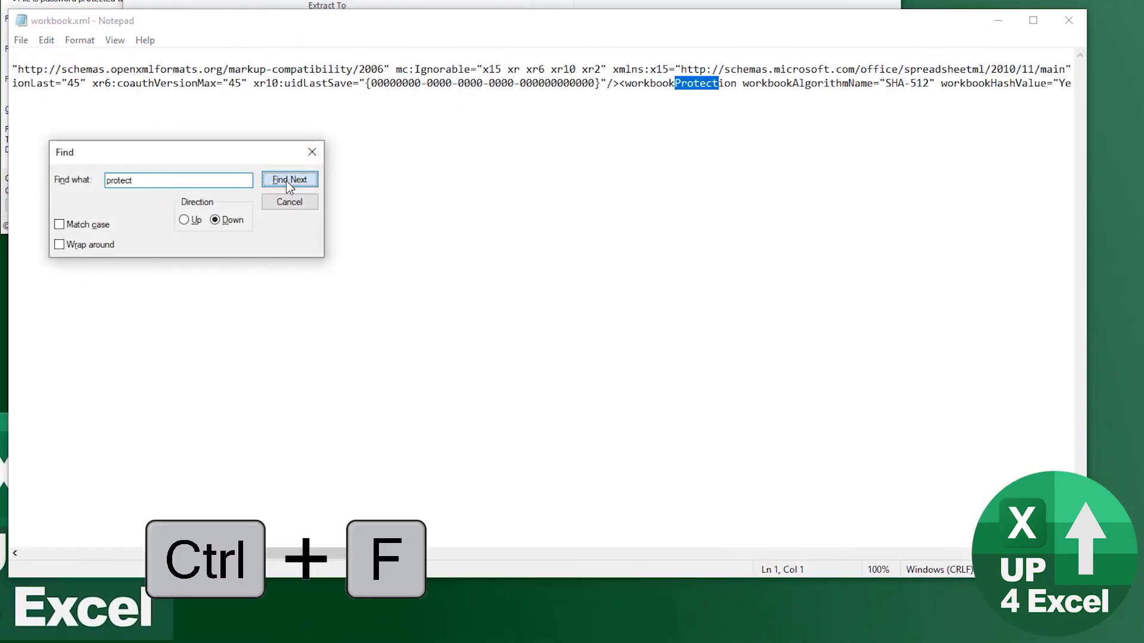
click(289, 180)
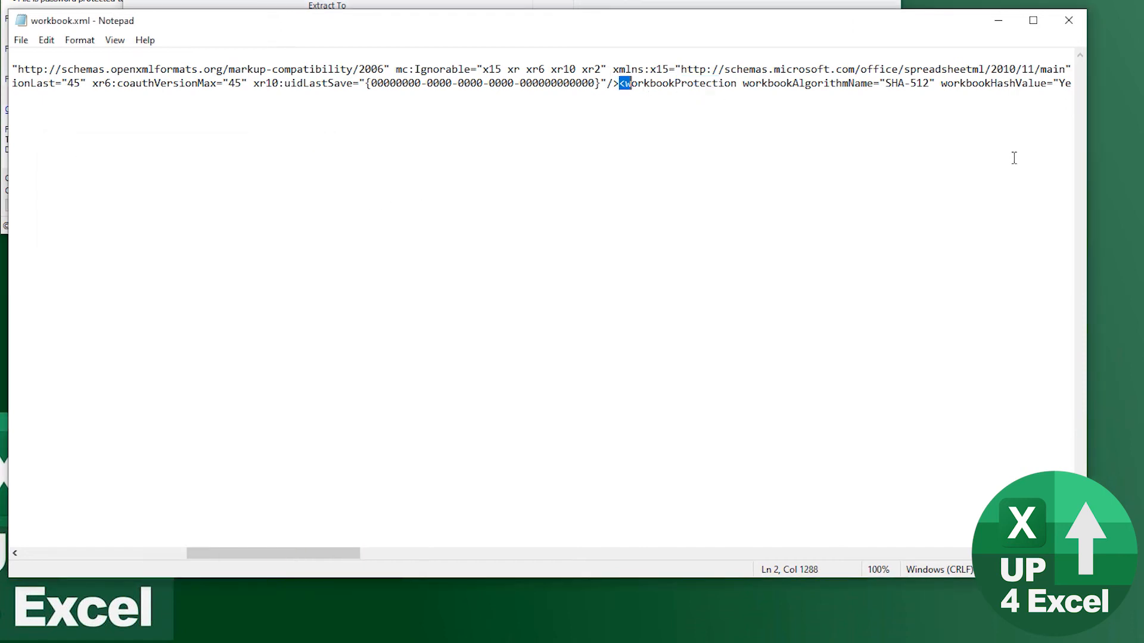
- Select the whole <workbookProtection ... /> element and delete it
drag(621, 83, 853, 83)
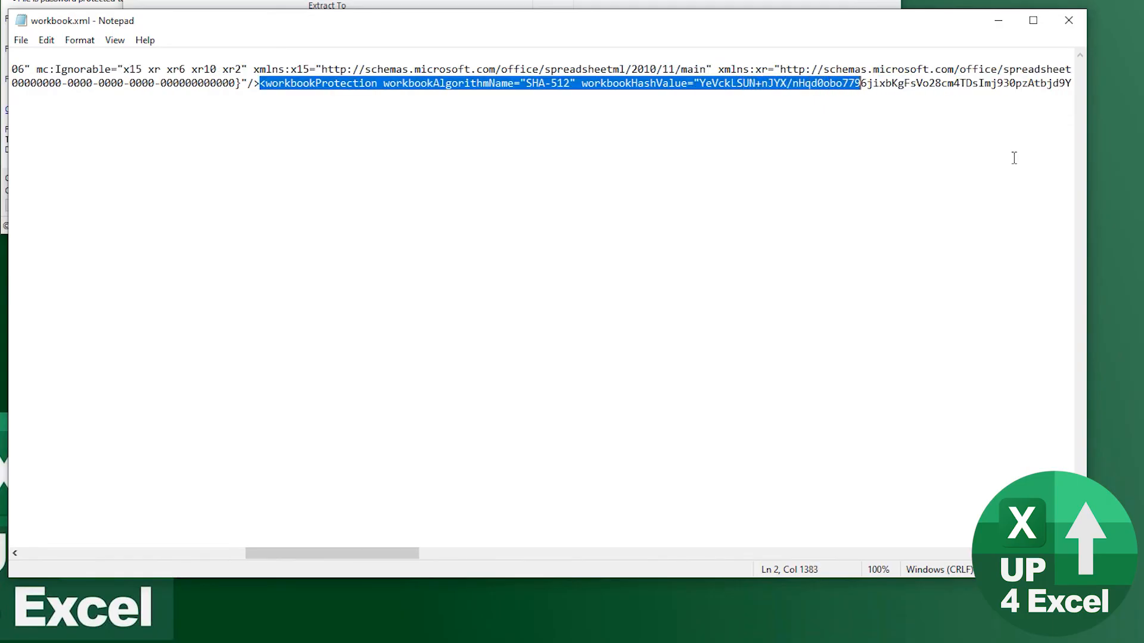
key(ctrl+shift+right)
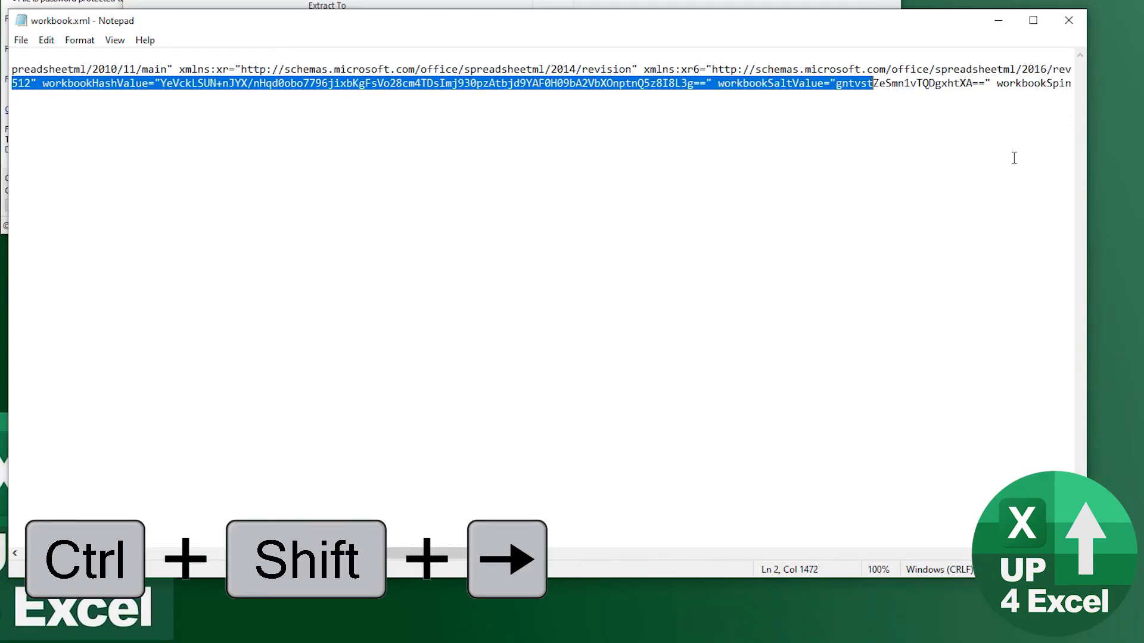
key(ctrl+shift+right)
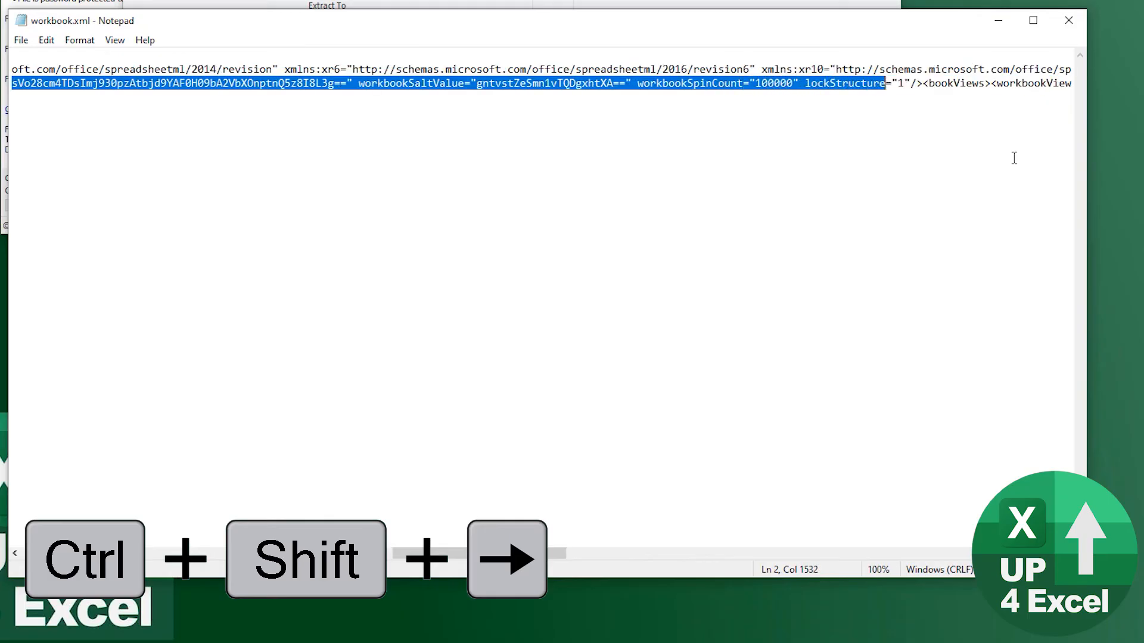
key(ctrl+shift+Right)
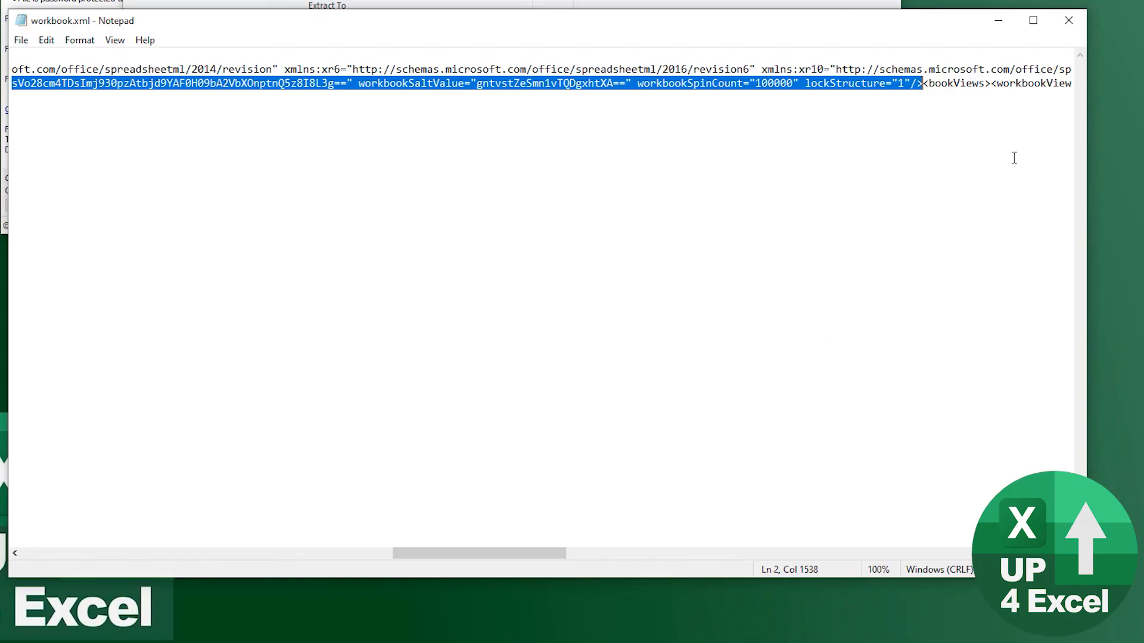
key(Delete)
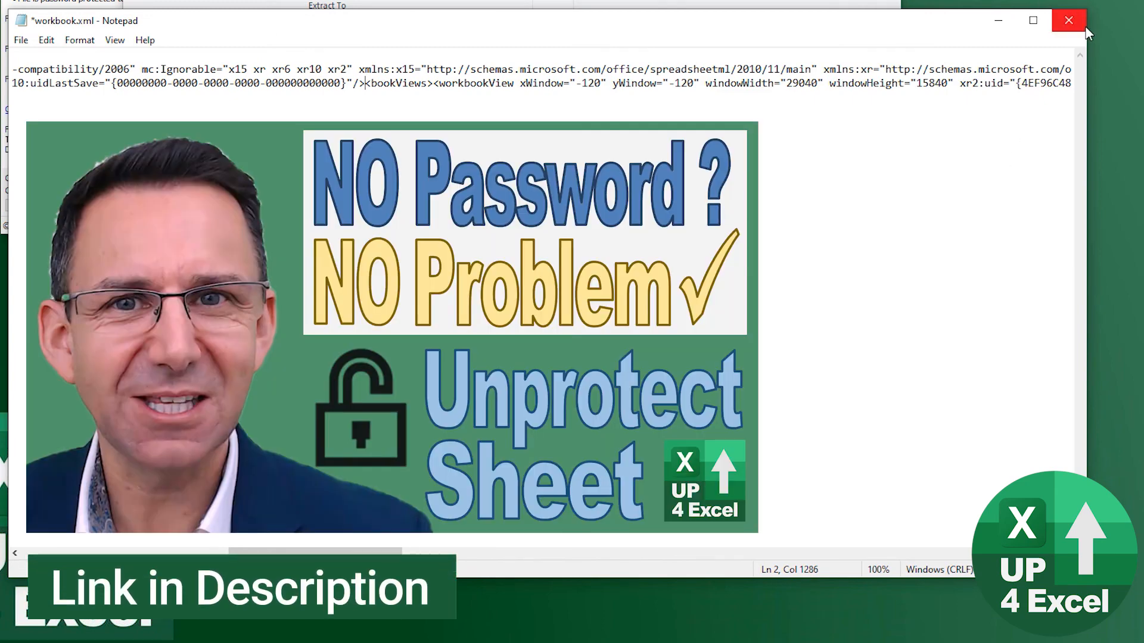
mouse_move(1068, 20)
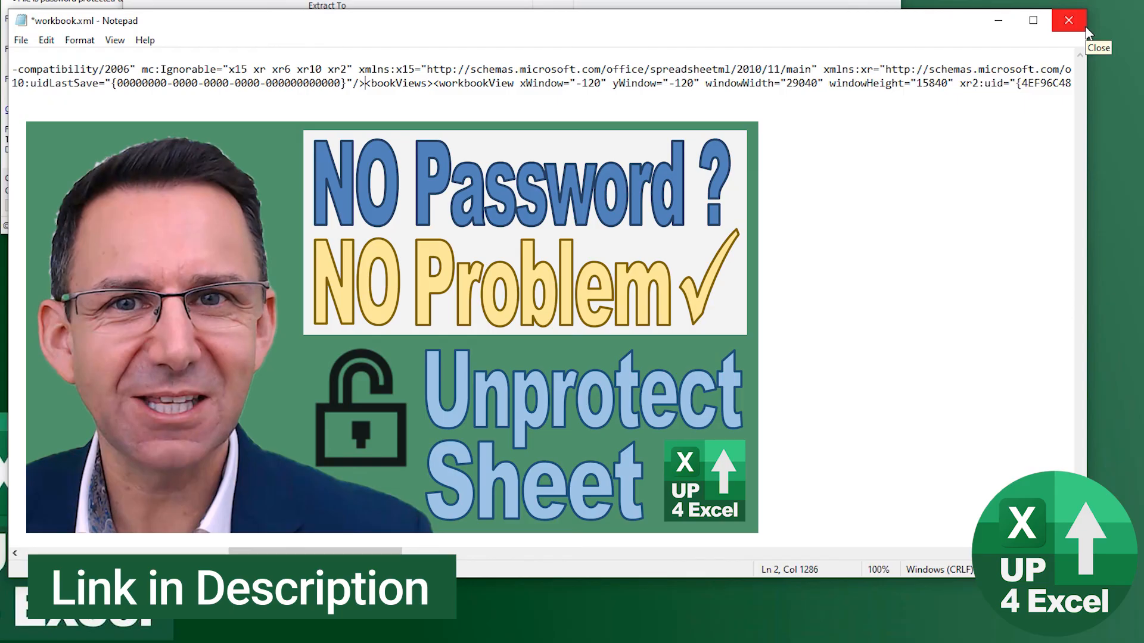